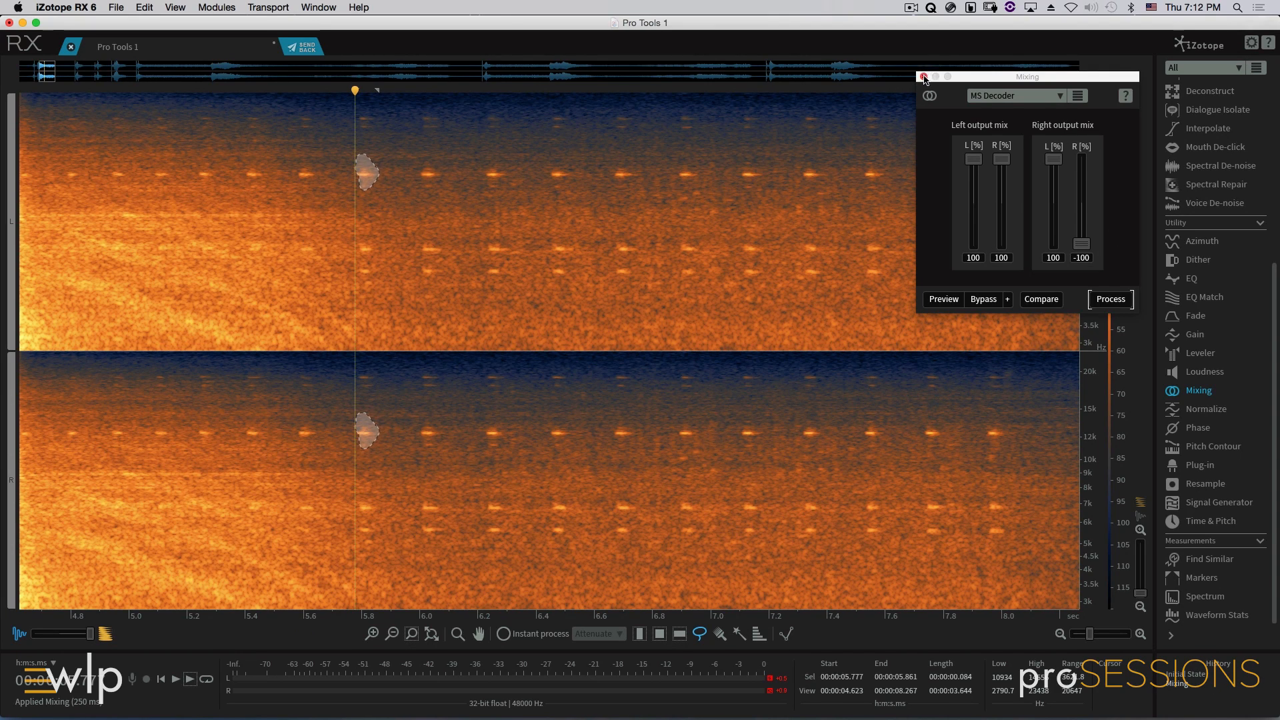
# - Attenuate the marked tick with Spectral Repair using Vertical direction and Multi-resolution, then deselect
pyautogui.click(1216, 184)
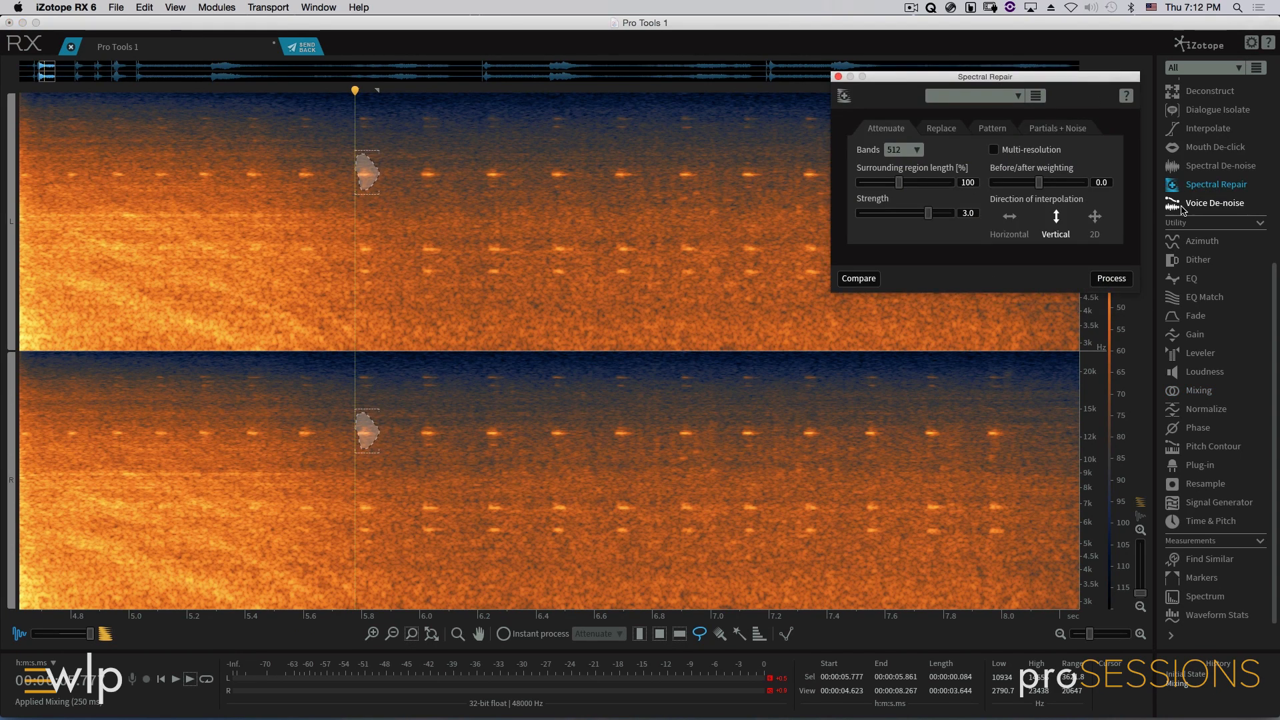
pyautogui.click(1009, 216)
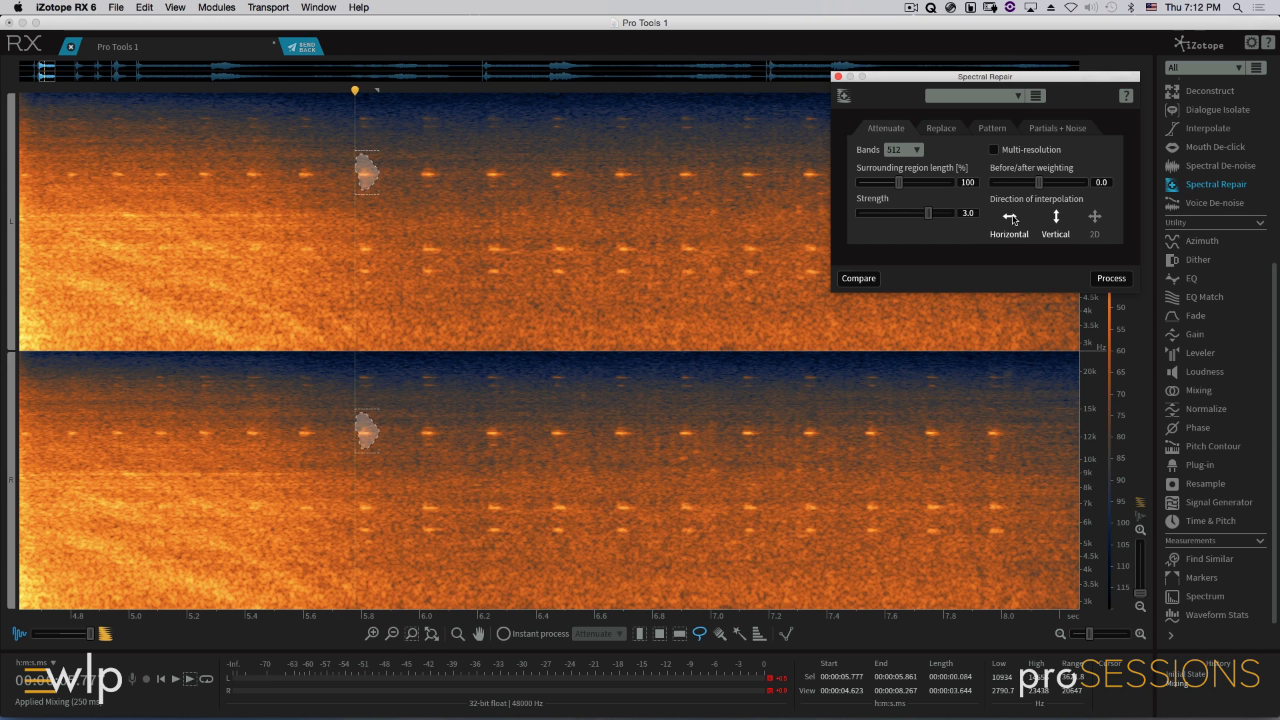
pyautogui.click(1055, 216)
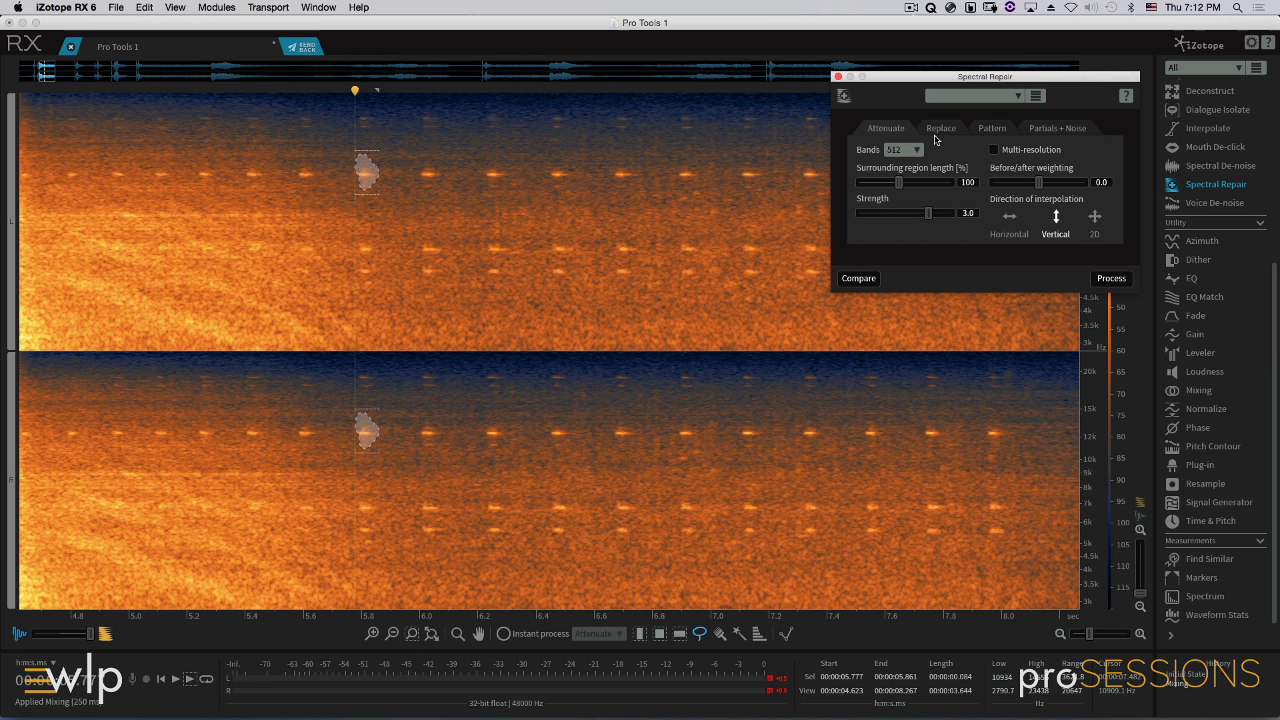
pyautogui.click(993, 149)
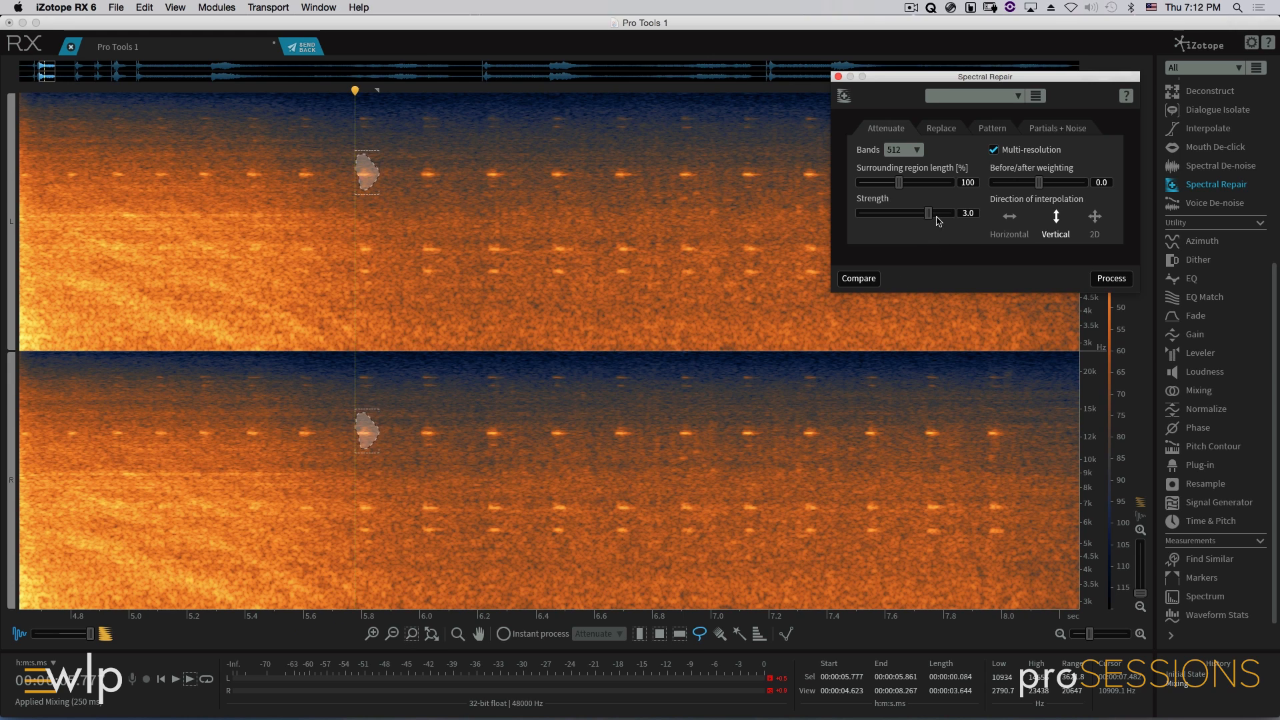
pyautogui.moveTo(947, 161)
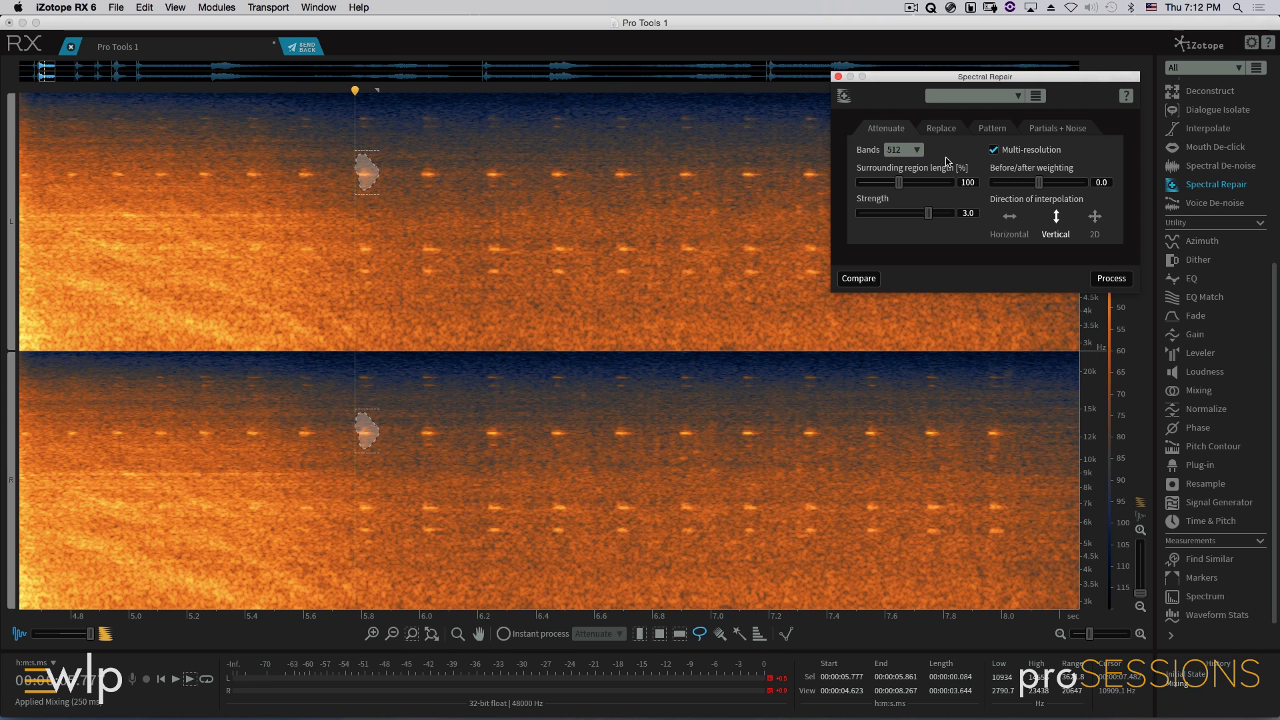
pyautogui.moveTo(1178, 334)
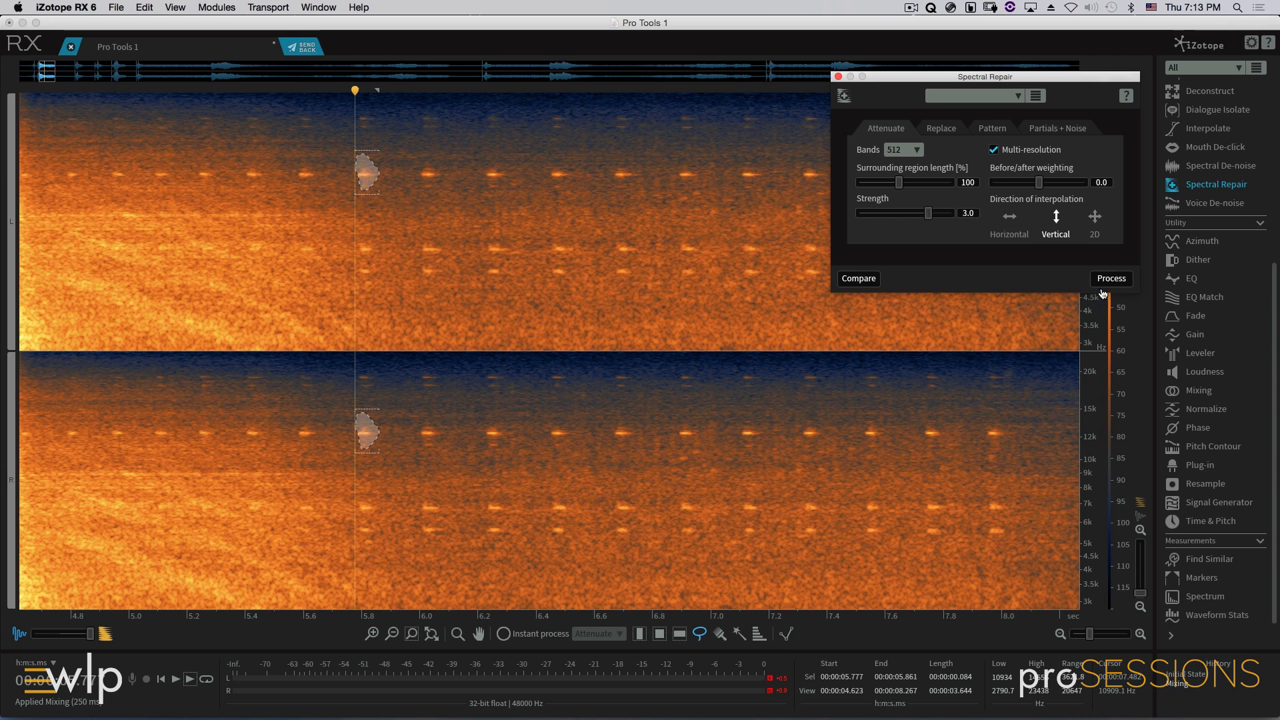
pyautogui.click(1109, 279)
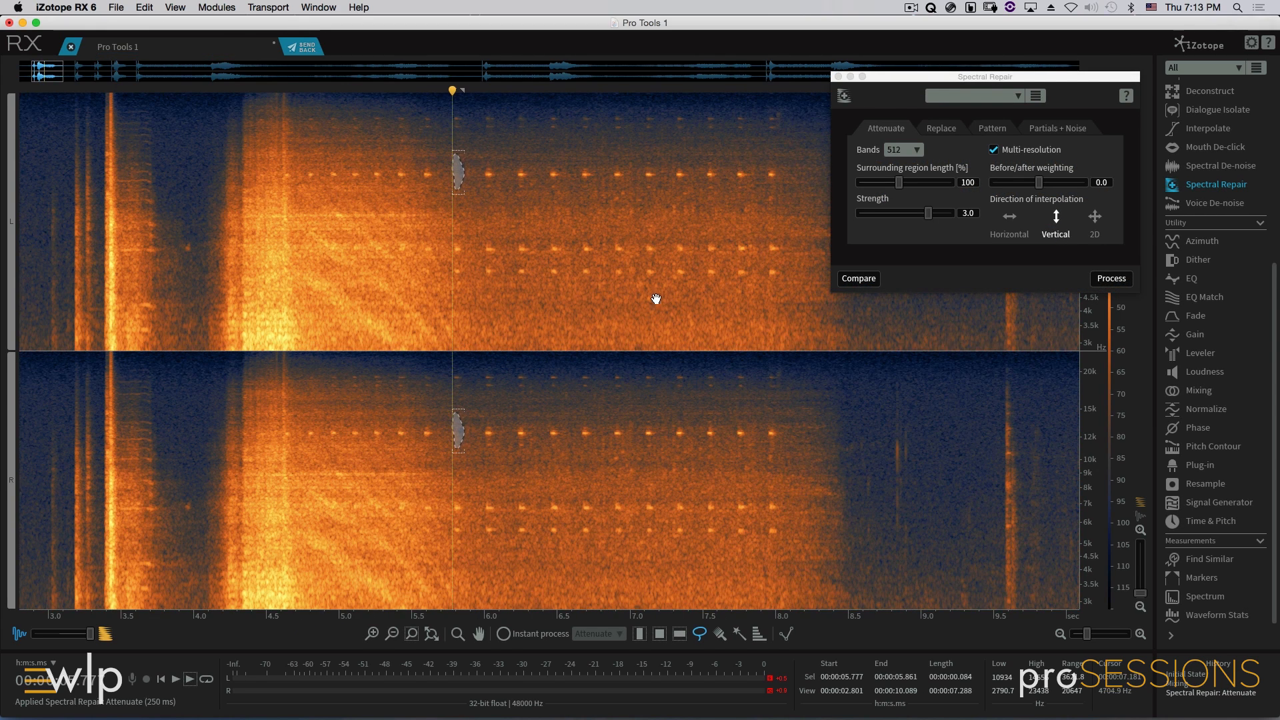
pyautogui.click(478, 167)
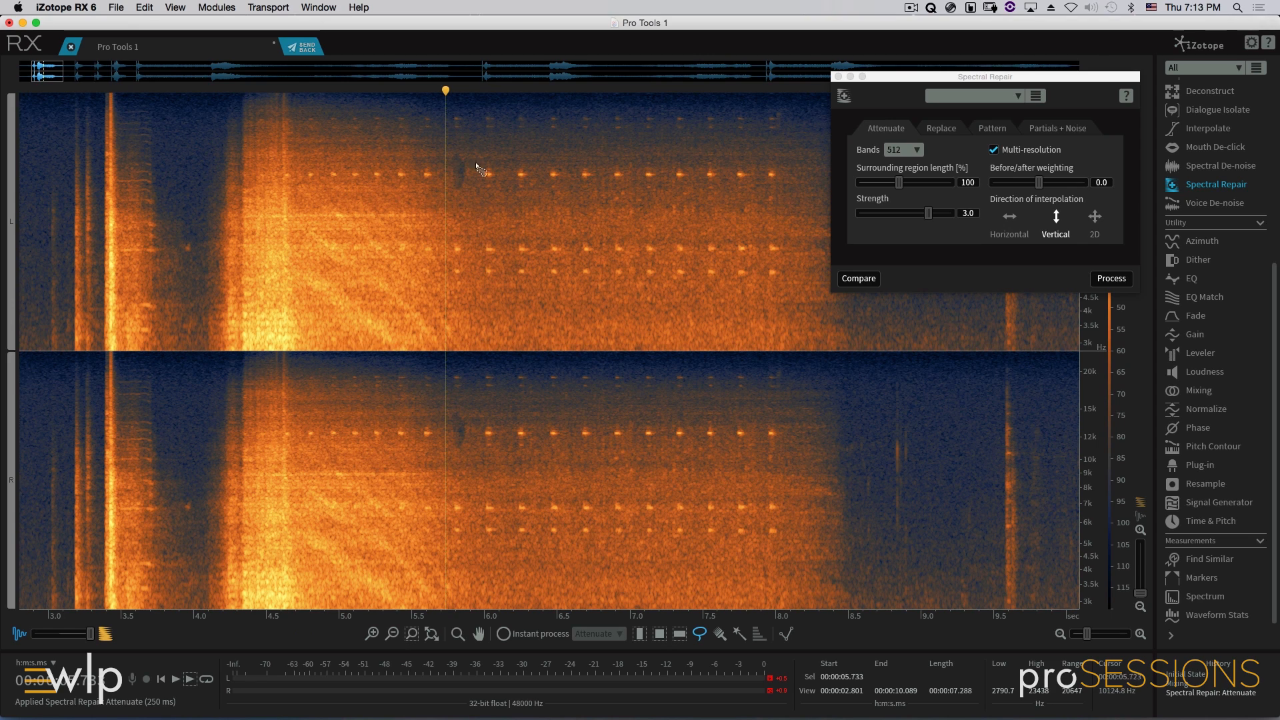
pyautogui.moveTo(502, 184)
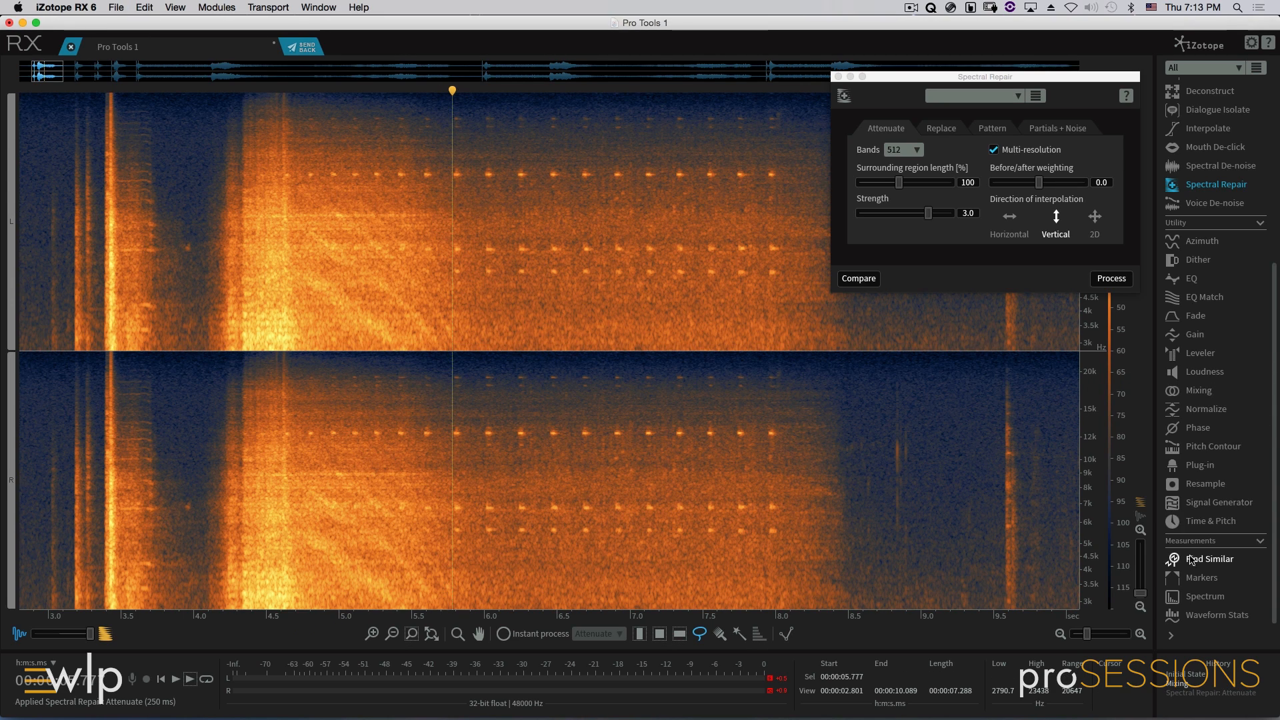
# - Open Find Similar Event and step to the next, previous, then all matching ticks
pyautogui.click(1211, 559)
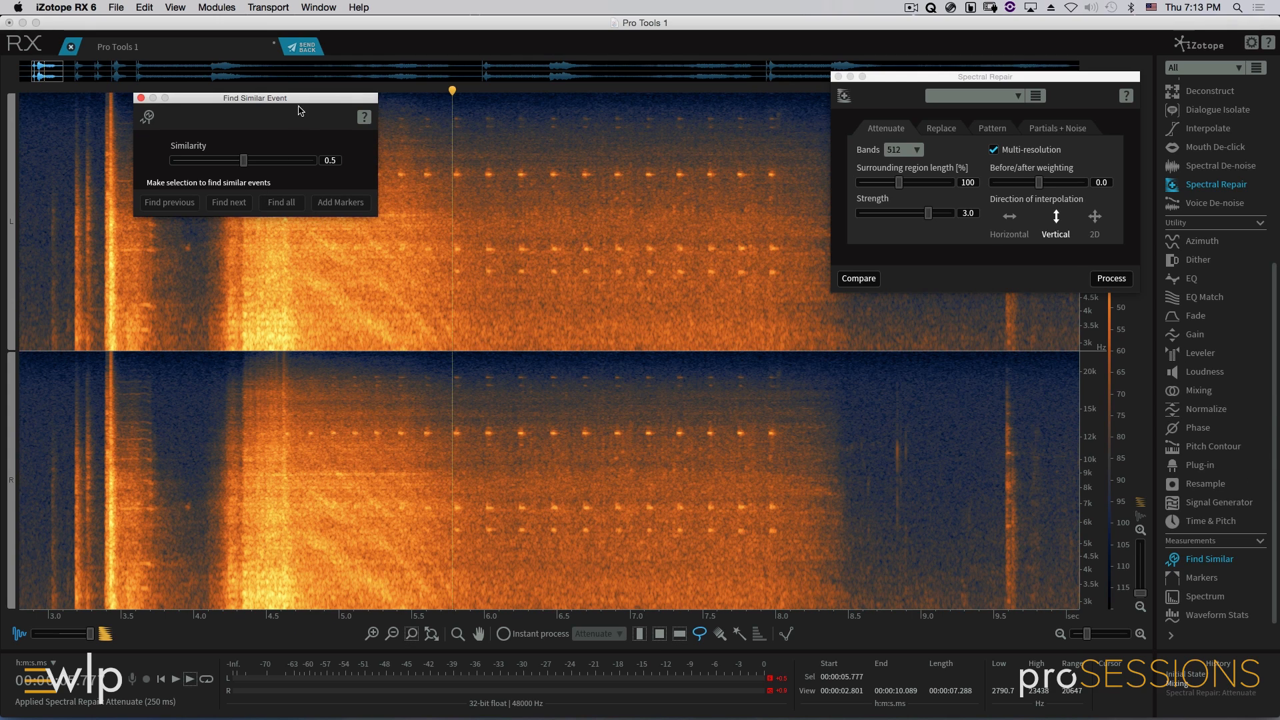
pyautogui.moveTo(256, 98); pyautogui.dragTo(247, 135)
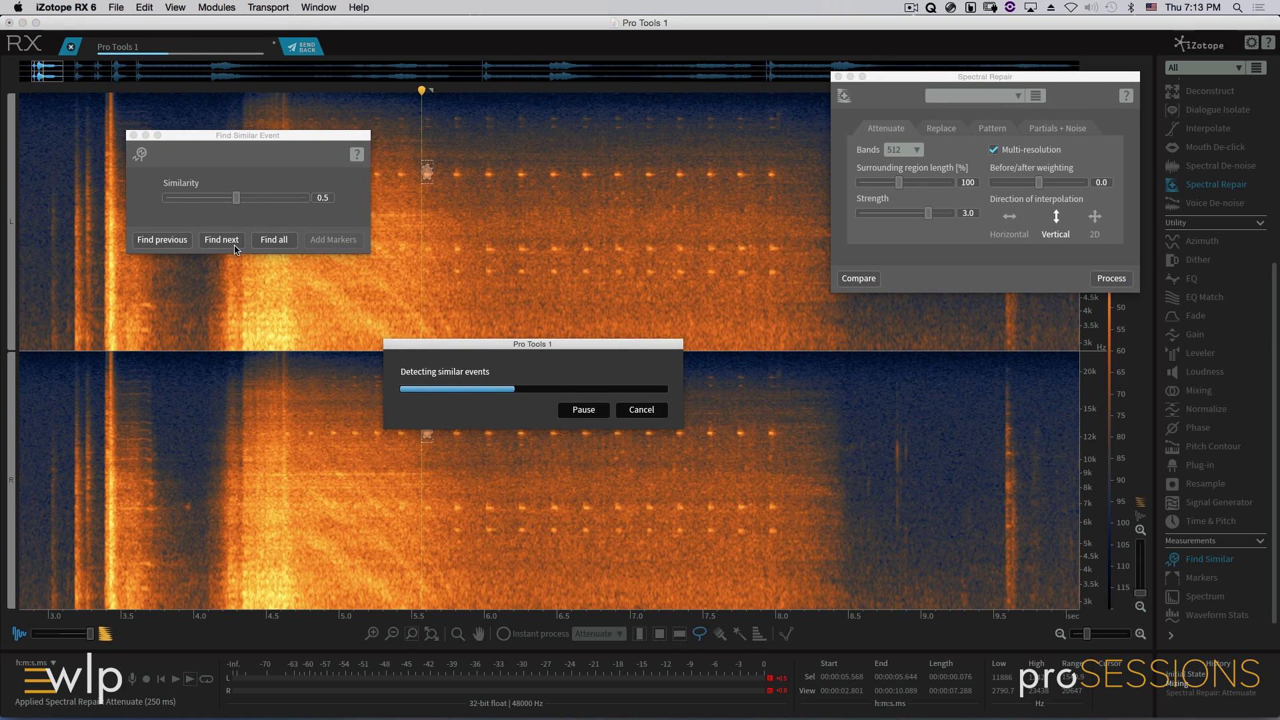
pyautogui.click(221, 239)
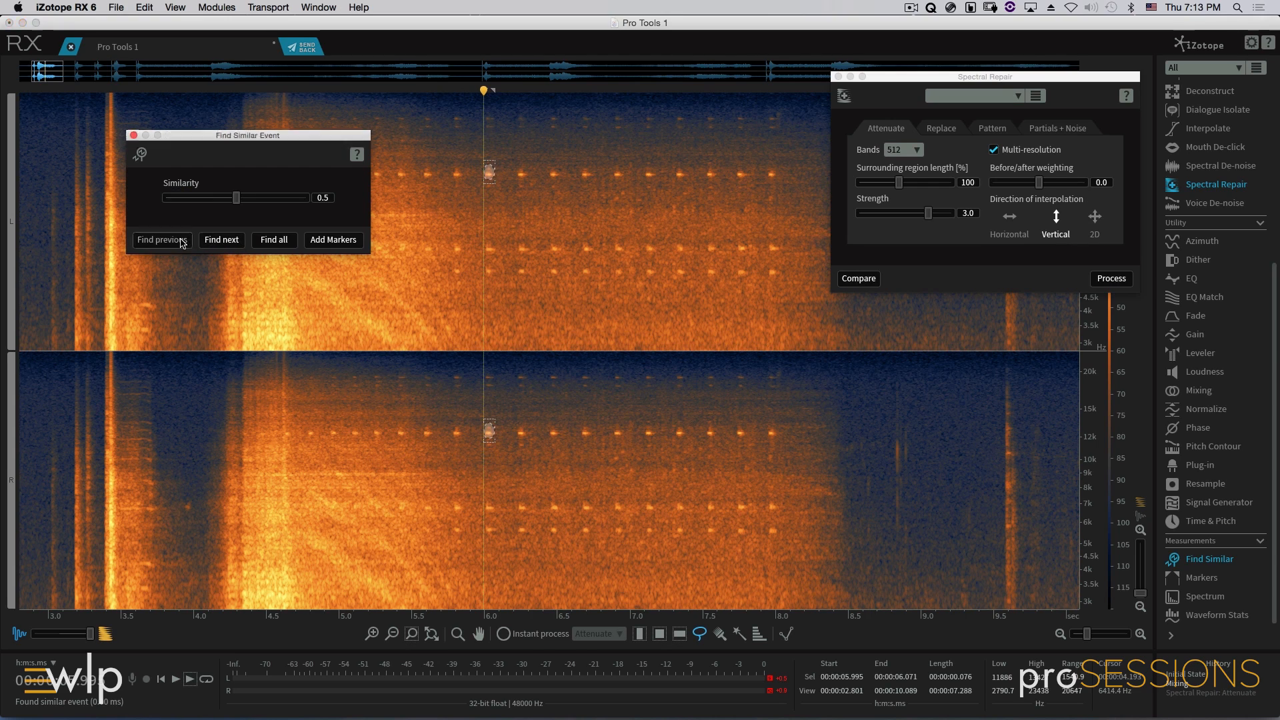
pyautogui.click(274, 240)
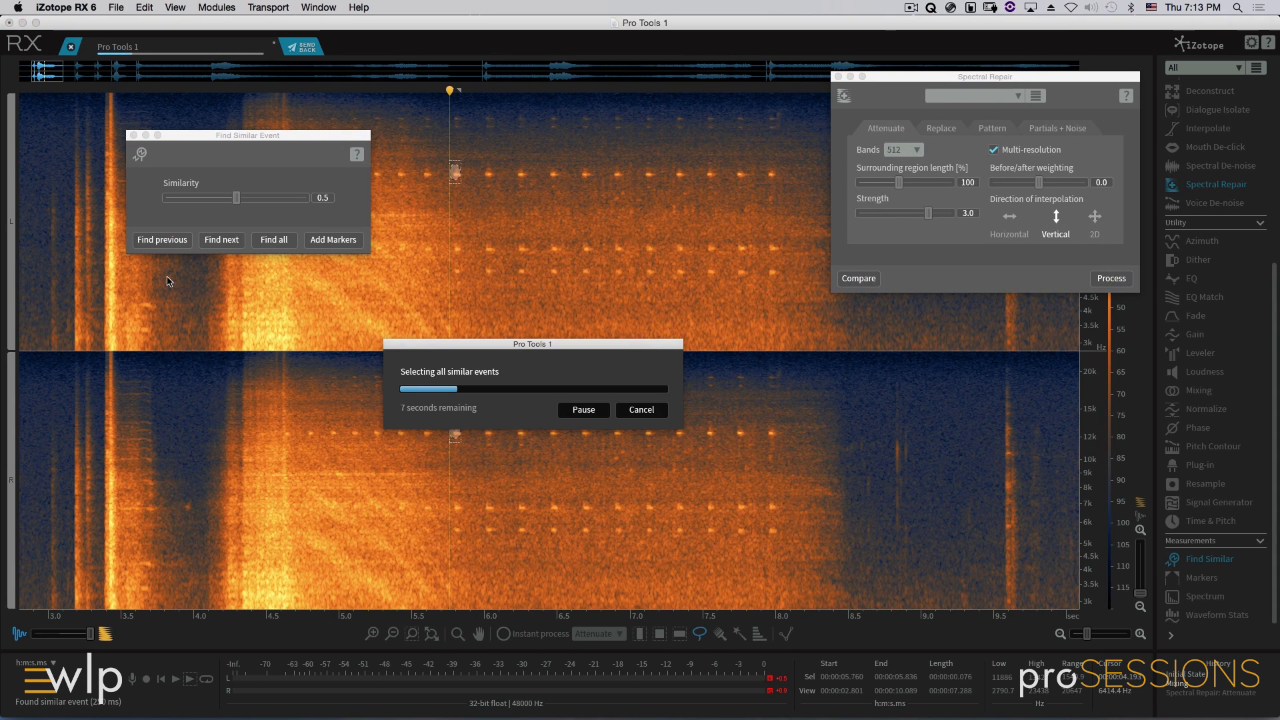
pyautogui.click(641, 410)
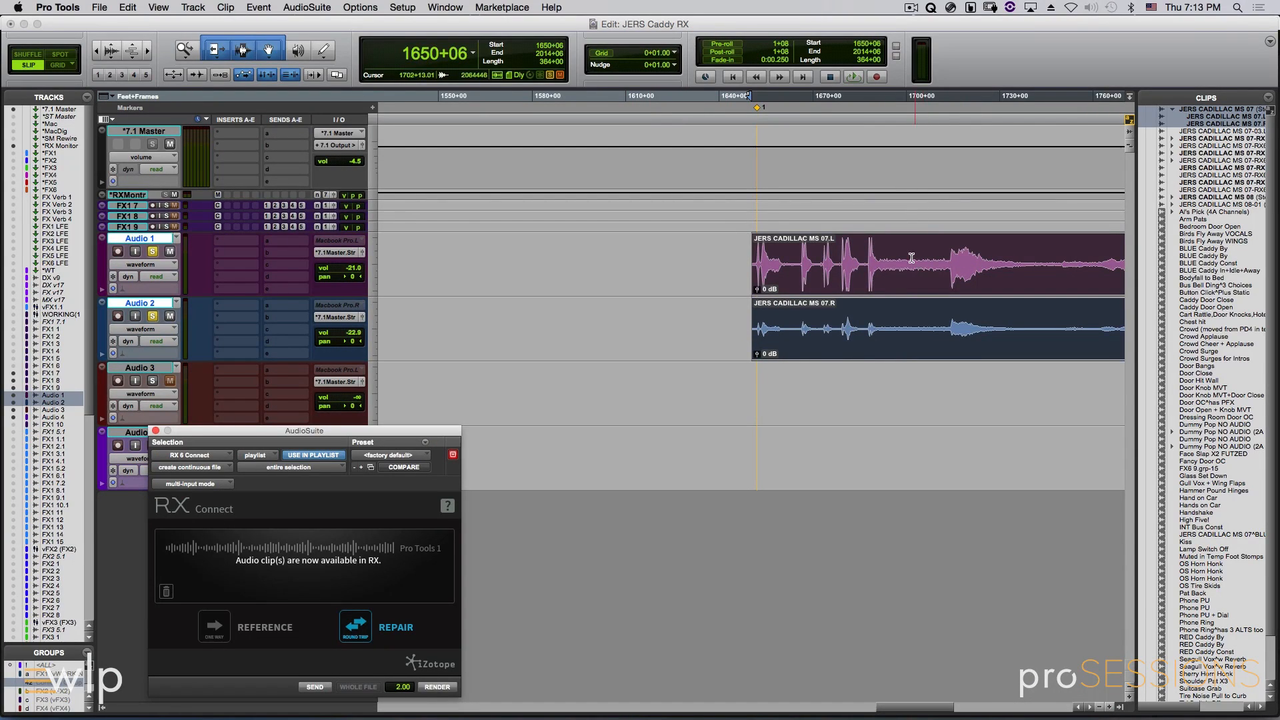
# - Send repaired audio back, render it into the Cadillac clips, and send full clips to RX
pyautogui.click(355, 626)
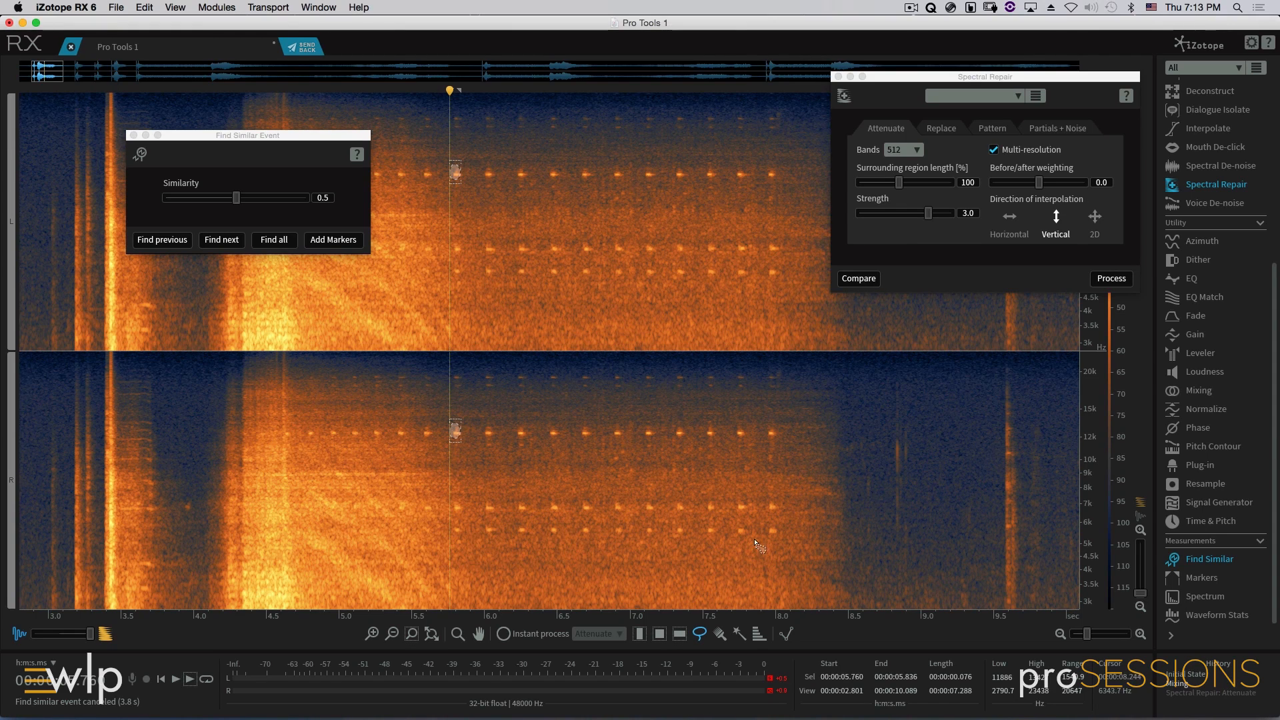
pyautogui.click(301, 46)
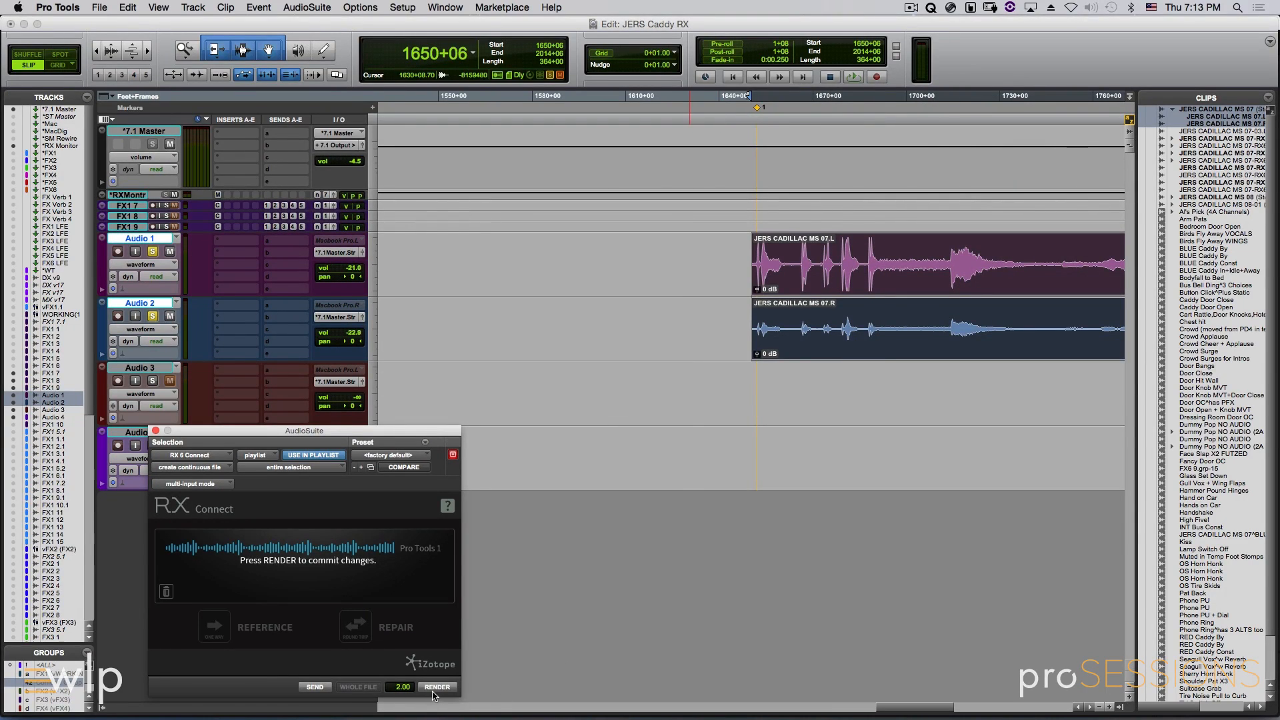
pyautogui.click(437, 687)
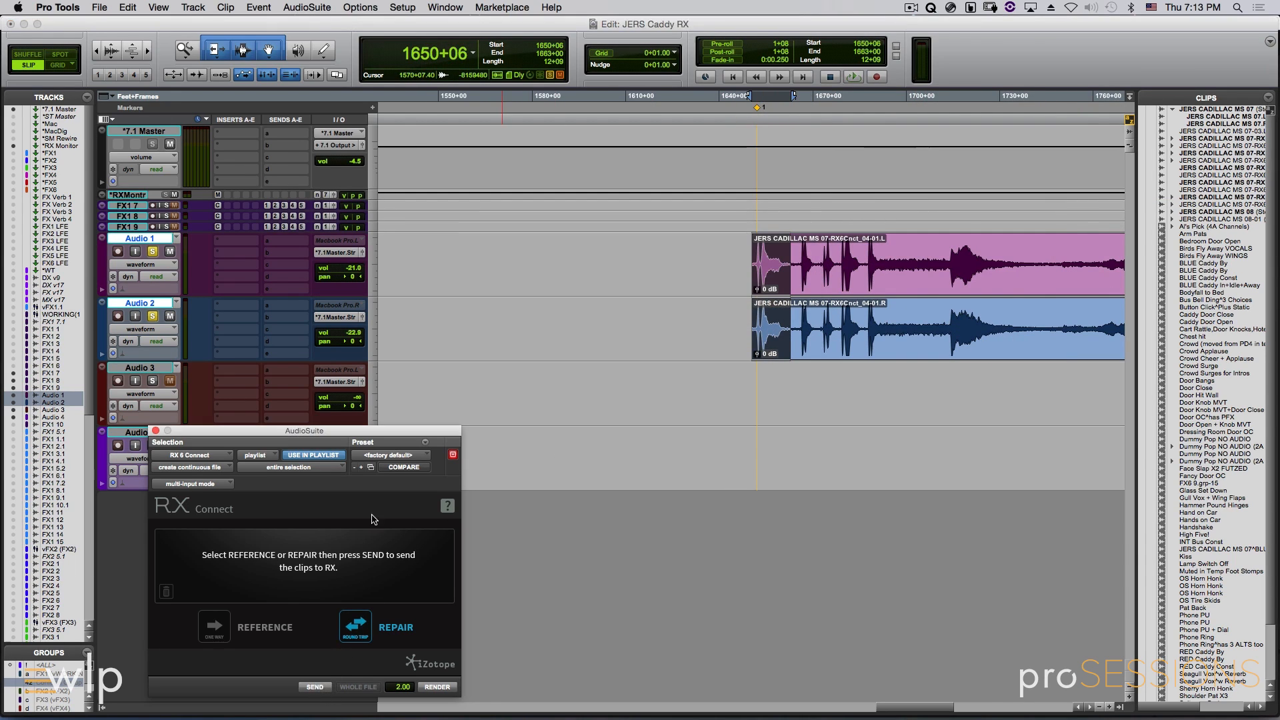
pyautogui.click(314, 686)
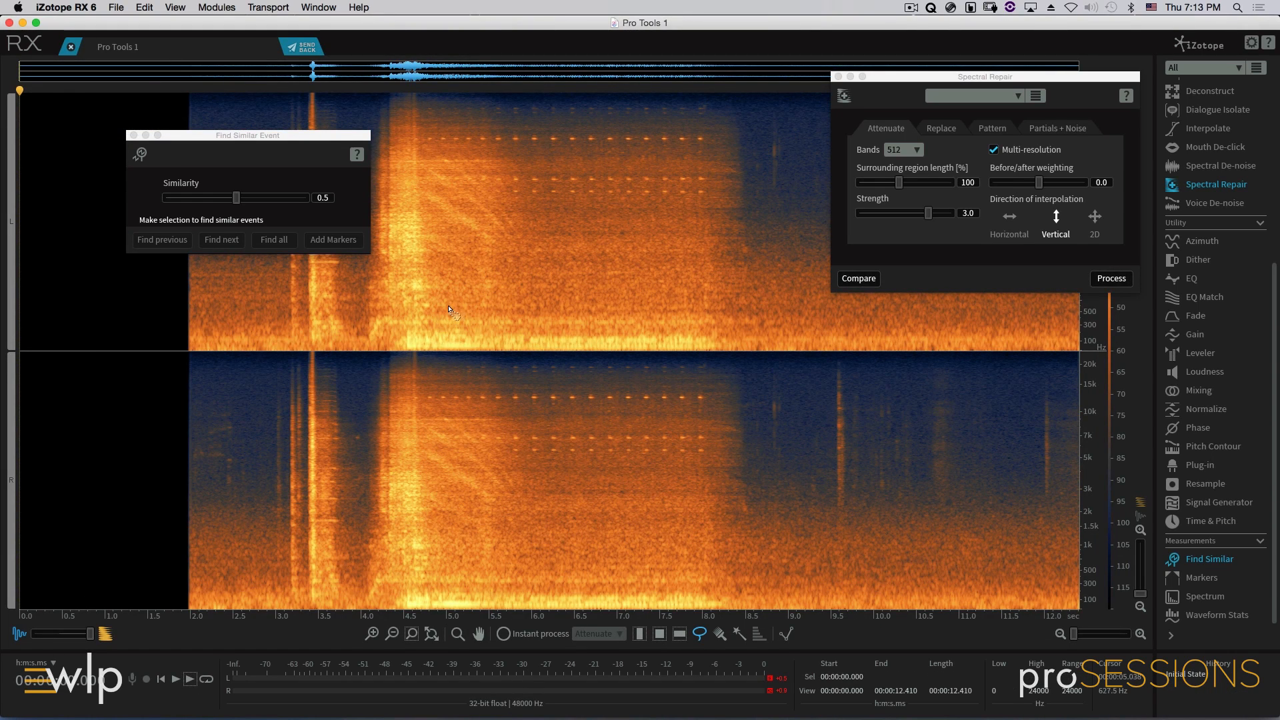
pyautogui.moveTo(443, 145)
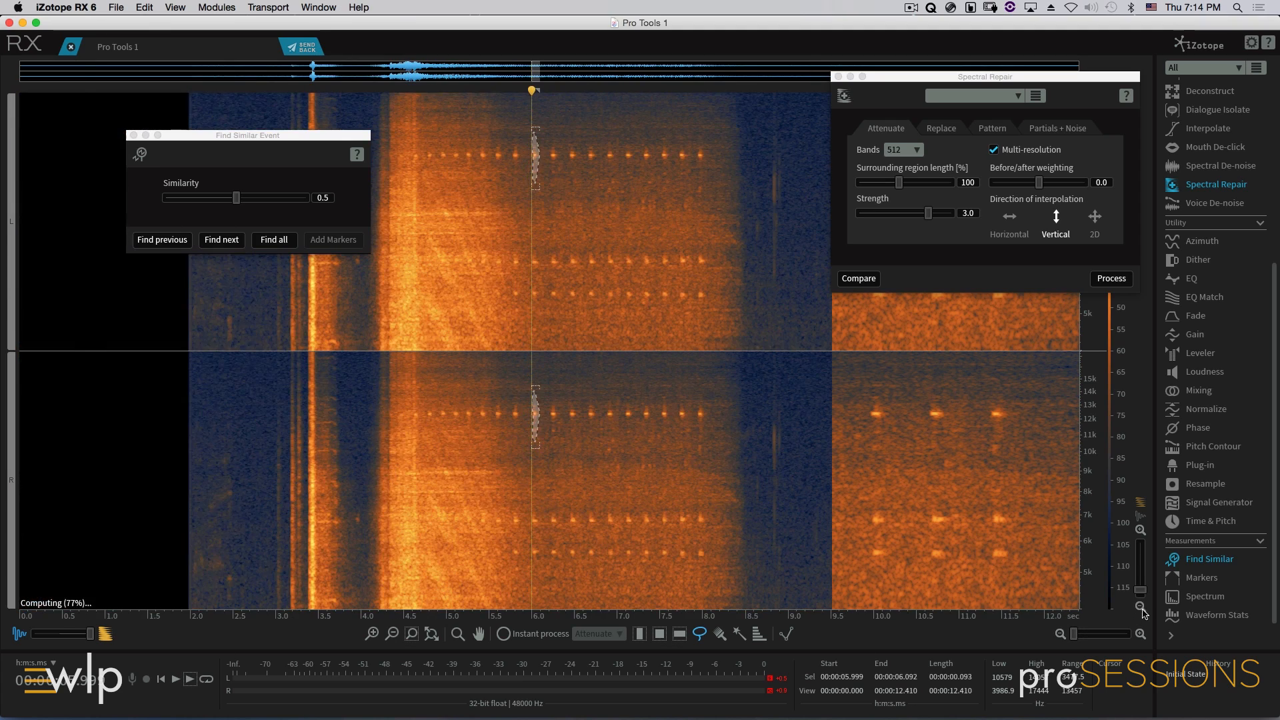
# - Find all ticks matching the selected upper tick and attenuate them with Spectral Repair
pyautogui.click(274, 240)
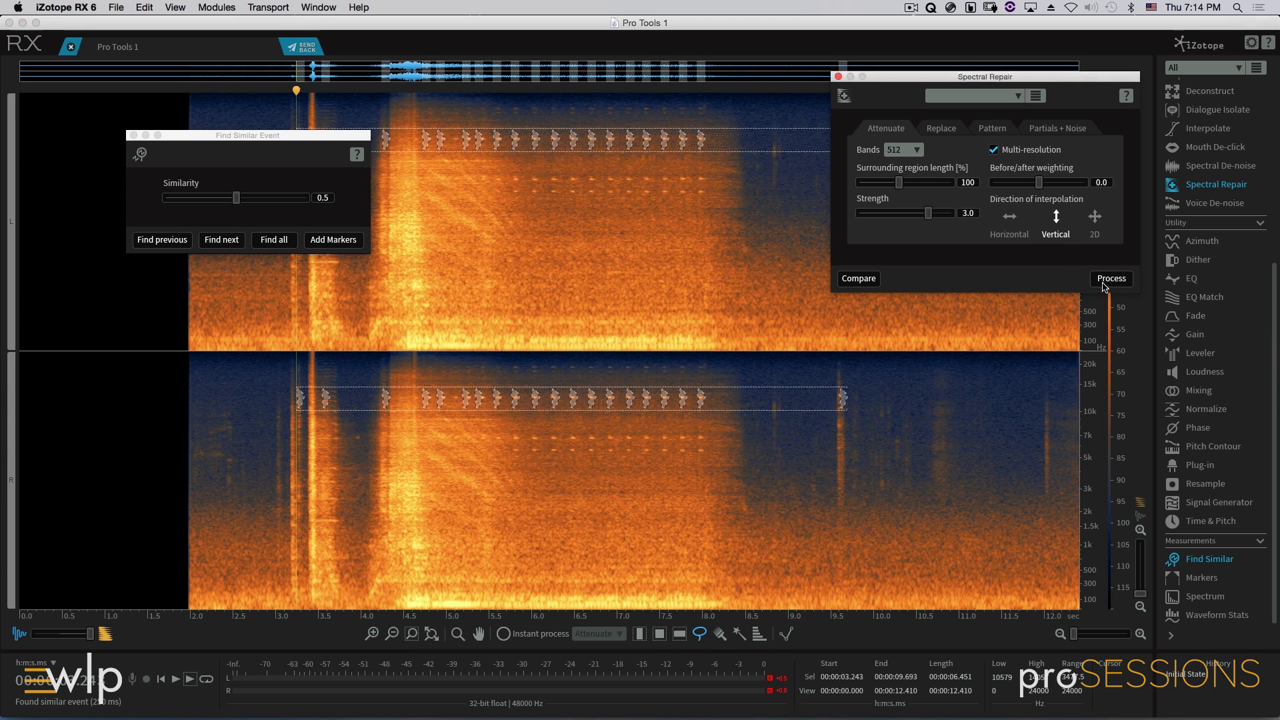
pyautogui.click(1110, 279)
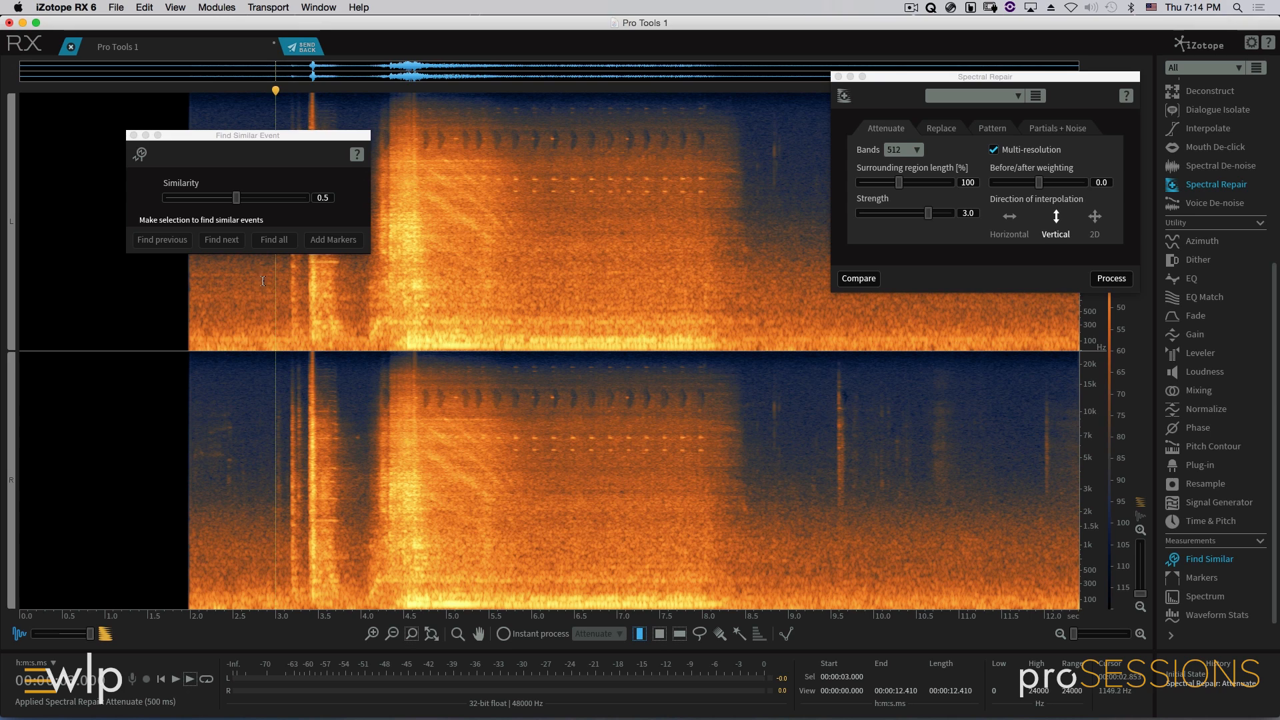
pyautogui.moveTo(349, 201)
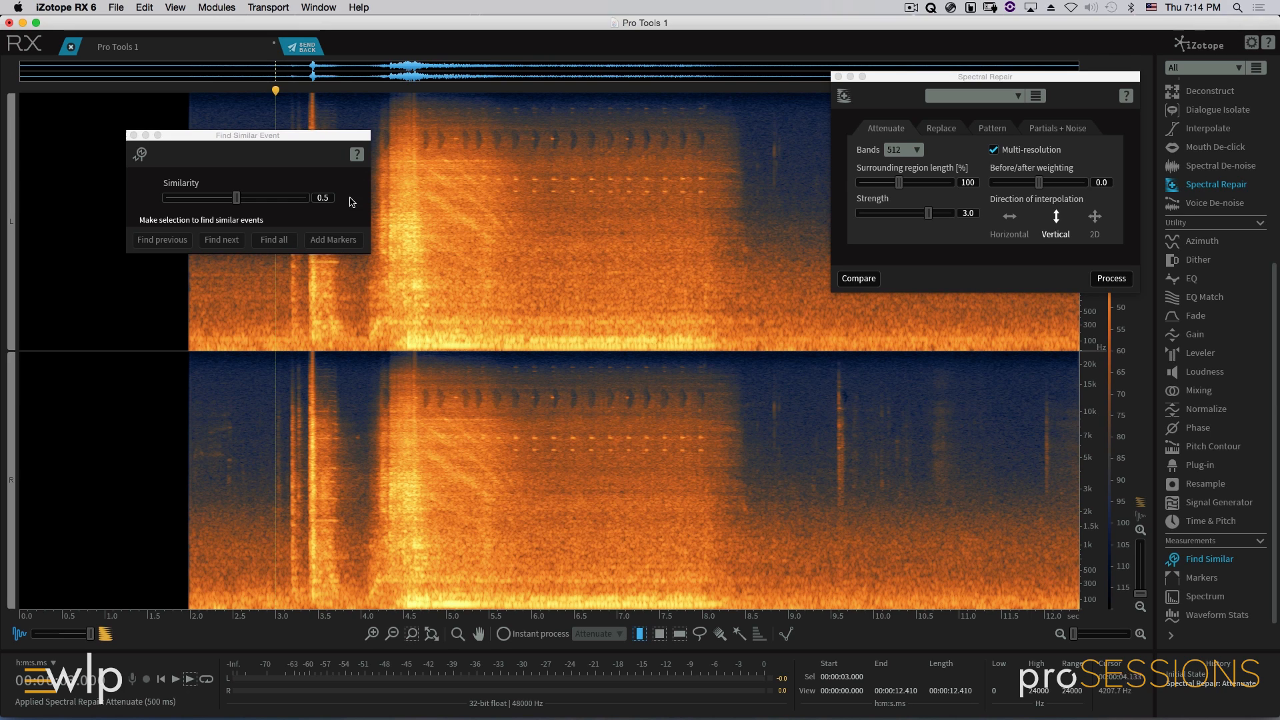
pyautogui.moveTo(517, 268)
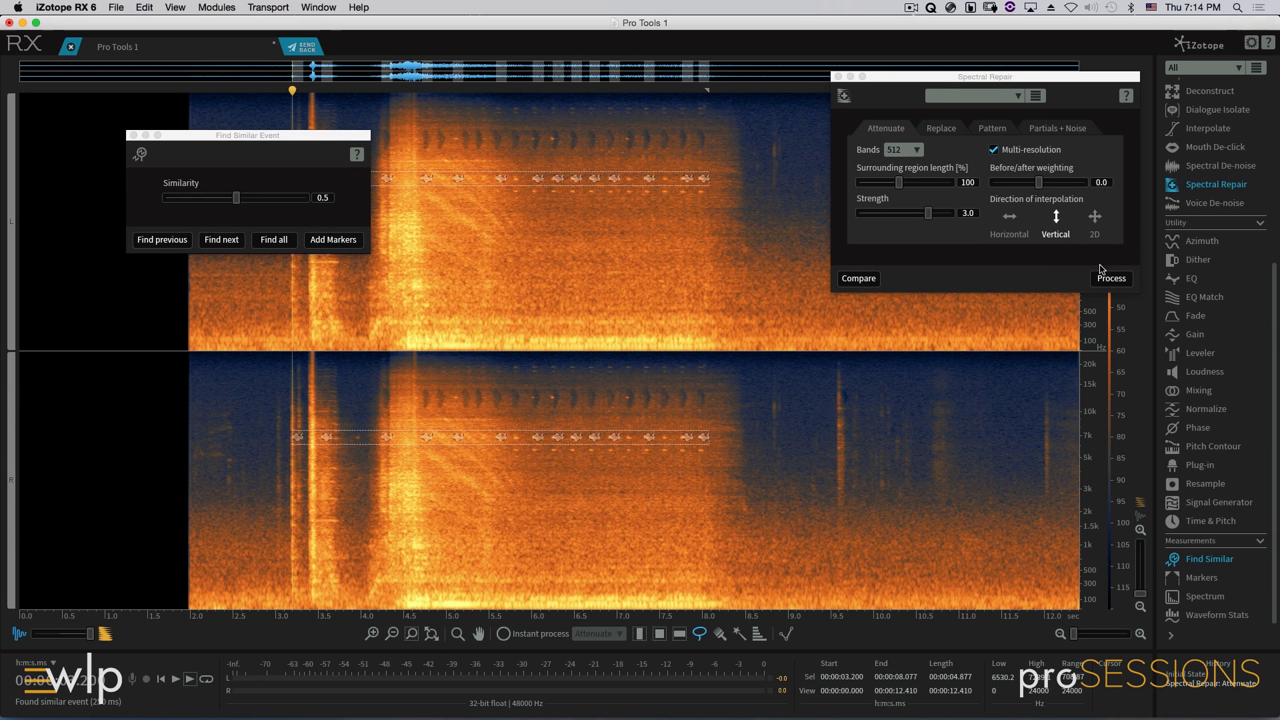
# - Attenuate the selected lower row of ticks, then select all ticks matching the next row
pyautogui.click(1110, 279)
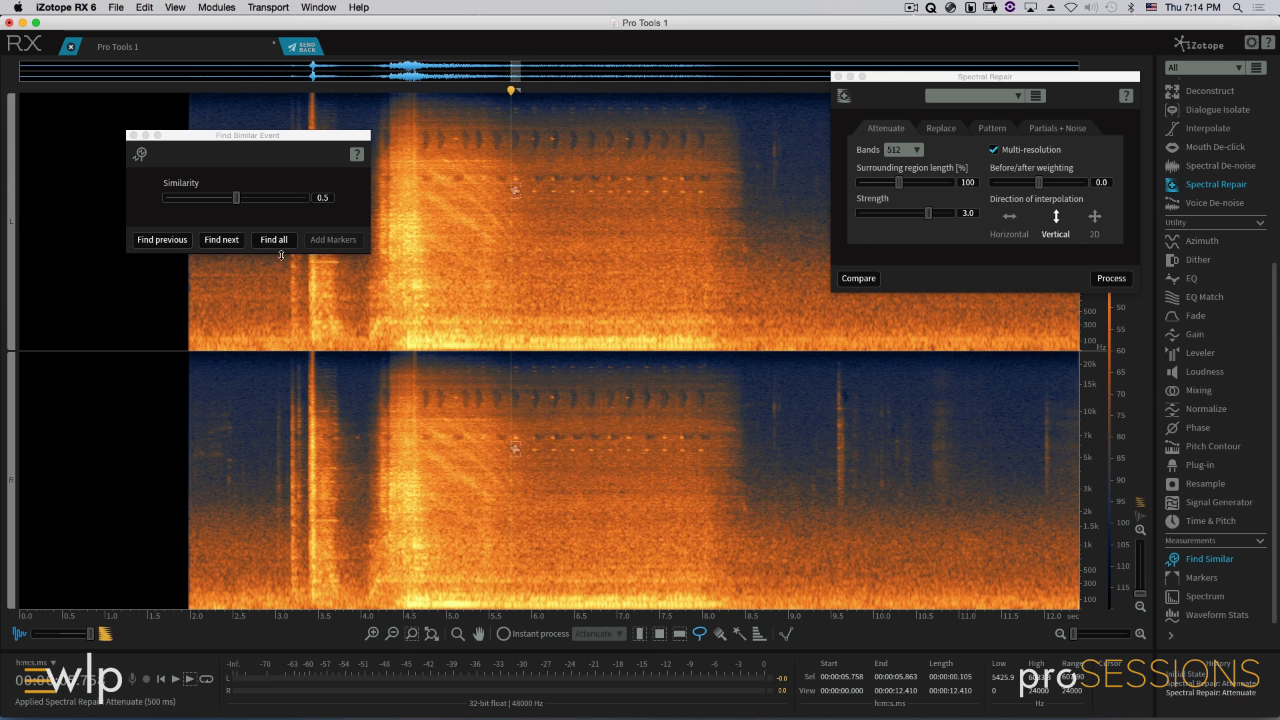
pyautogui.click(274, 240)
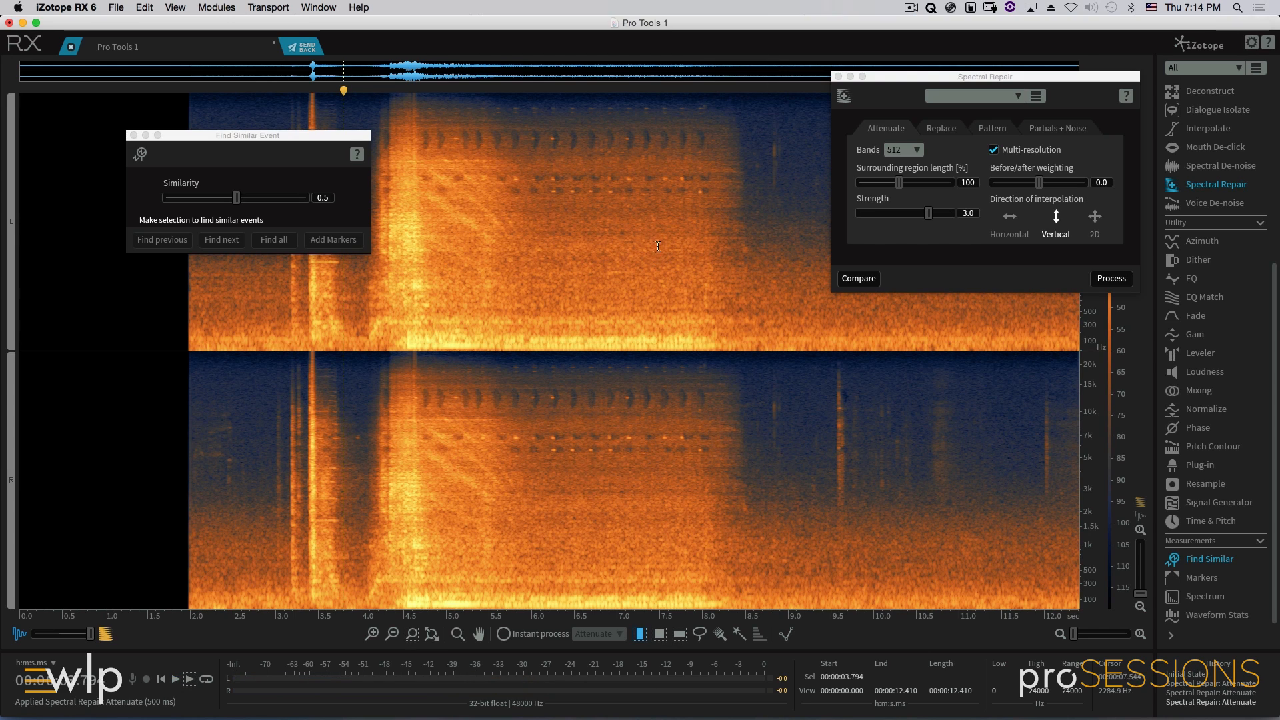
pyautogui.moveTo(627, 240)
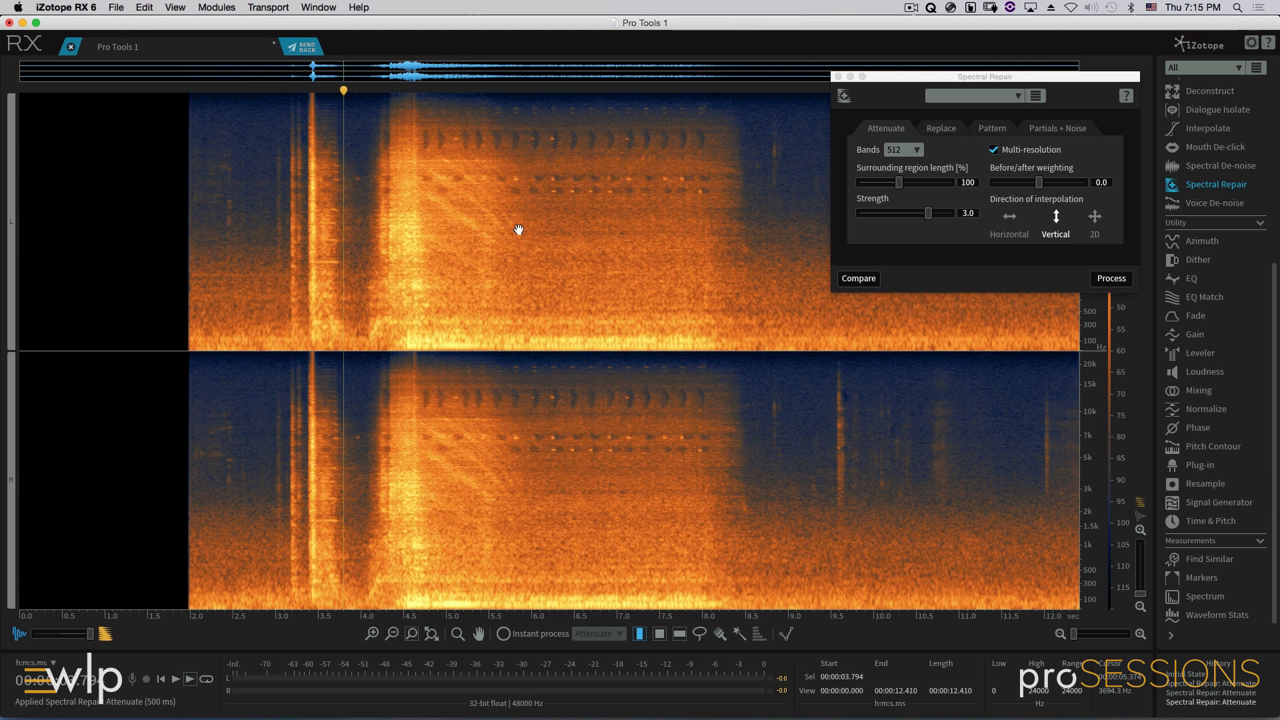
pyautogui.moveTo(483, 258)
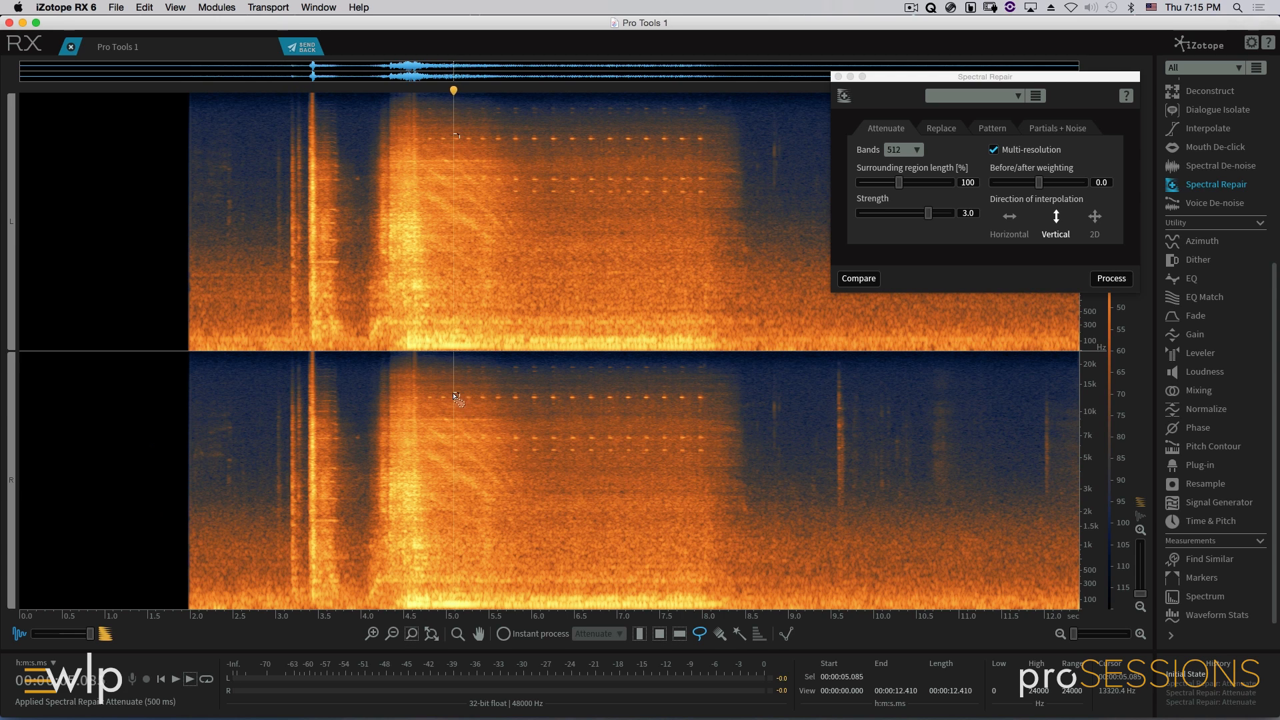
# - Mark a remaining high-frequency tick as reference and reopen Find Similar Event
pyautogui.click(1209, 559)
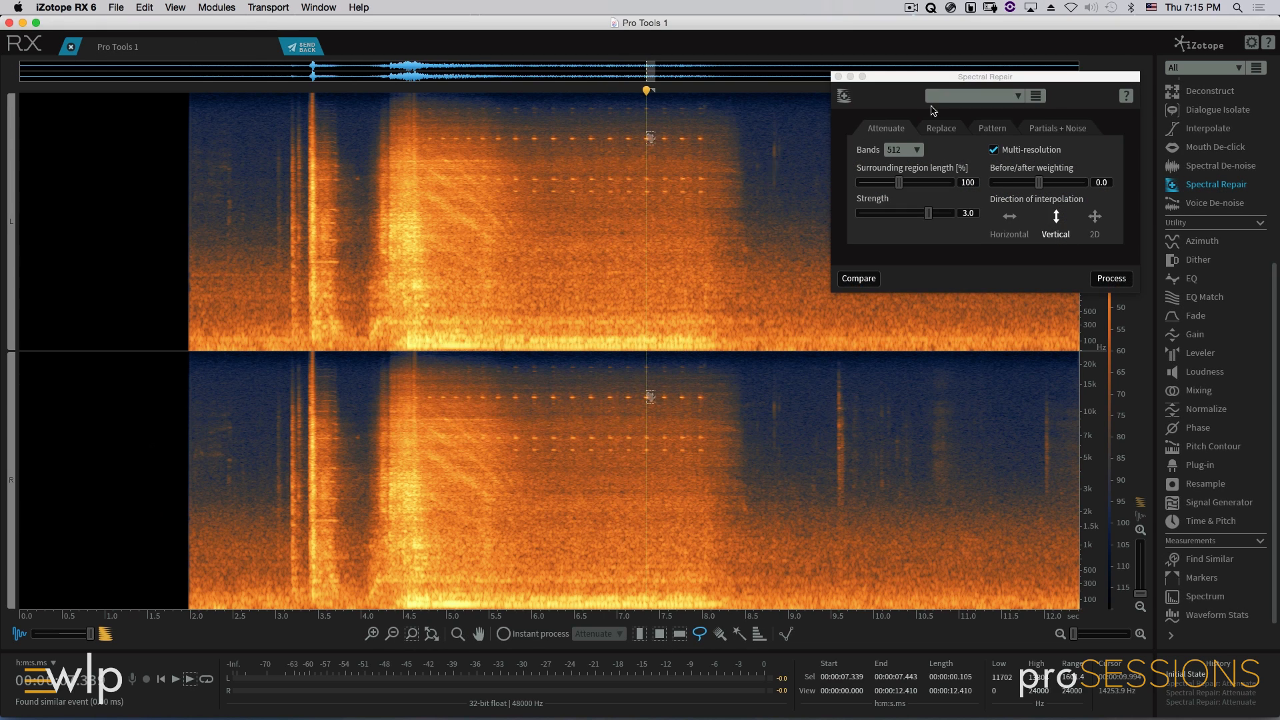
pyautogui.moveTo(1003, 441)
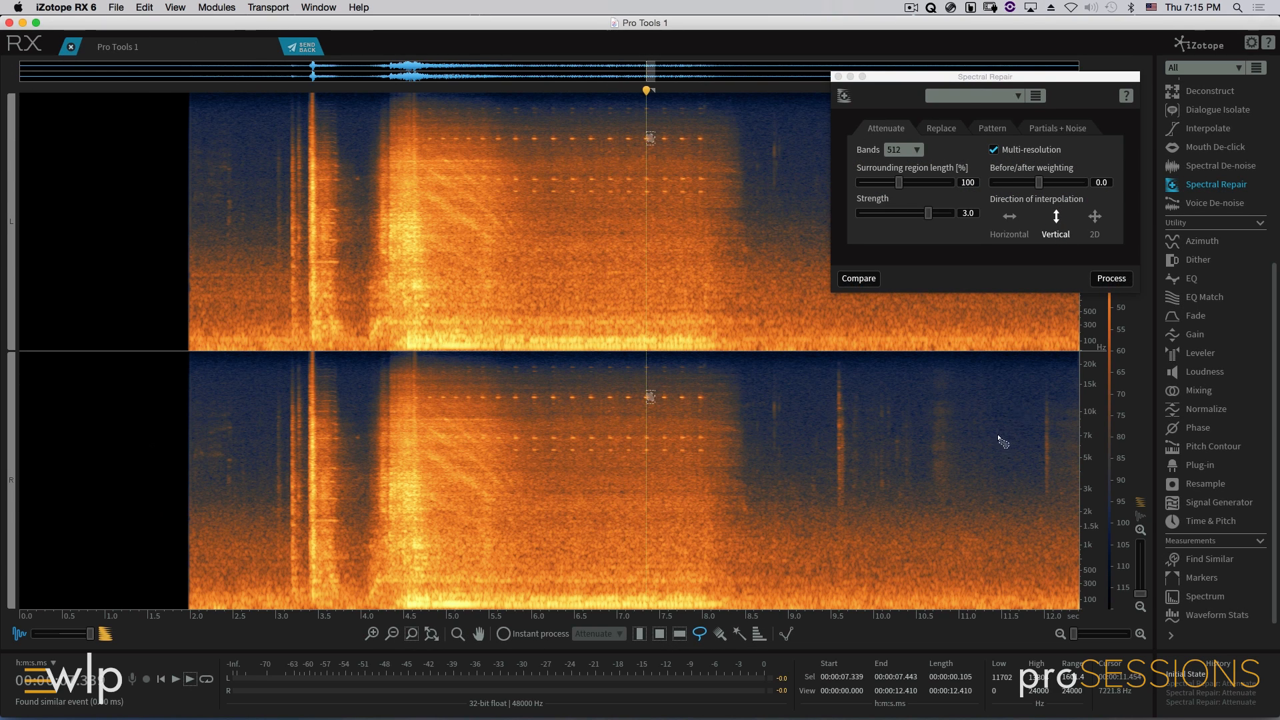
pyautogui.moveTo(1027, 394)
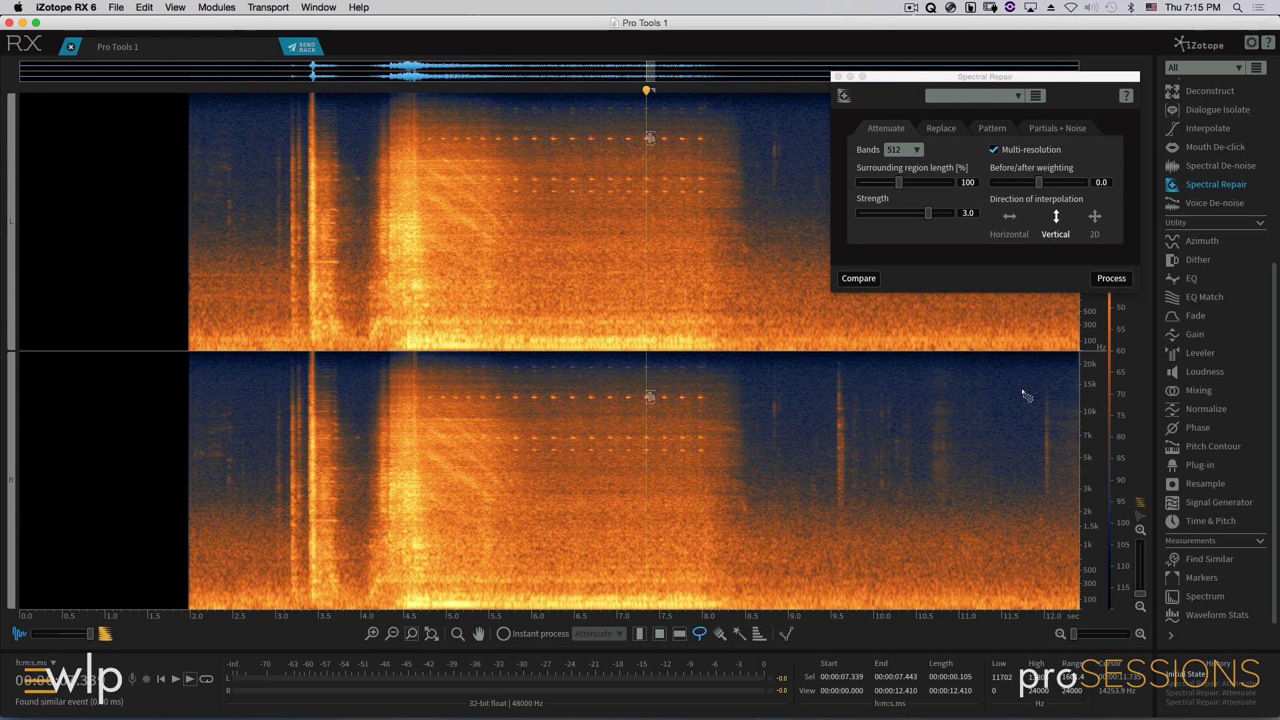
pyautogui.click(1209, 558)
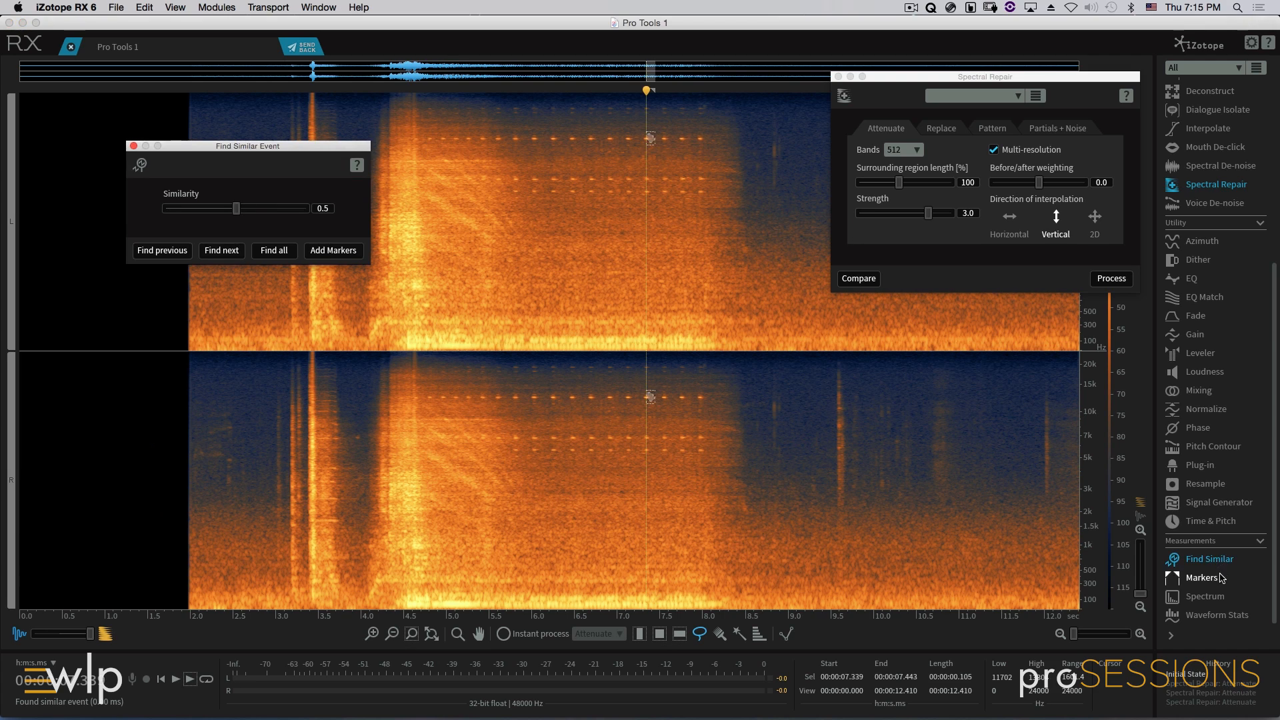